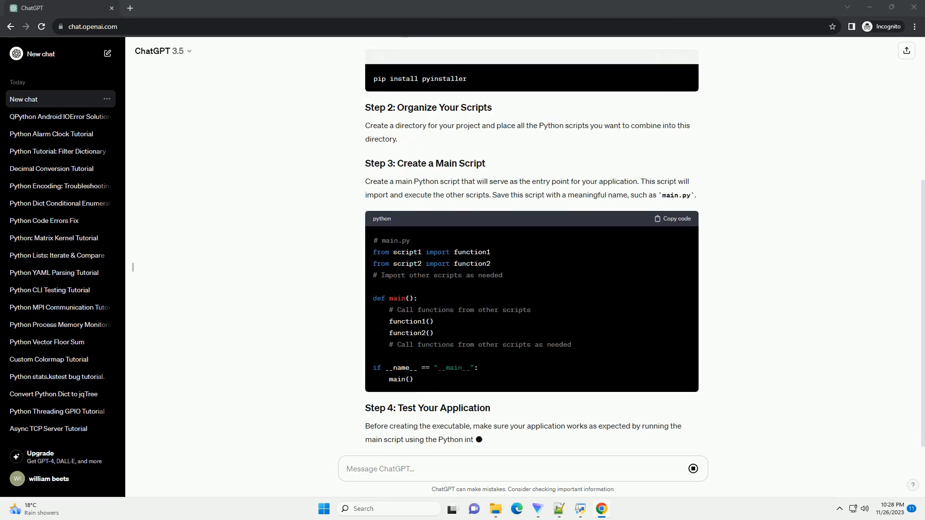
{"action": "scroll", "scroll_direction": "down", "scroll_amount": 3}
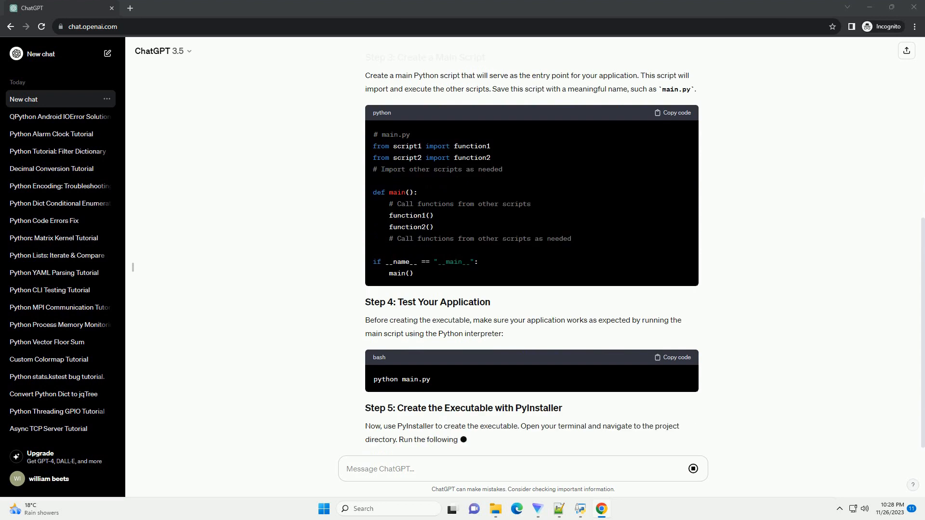
{"action": "scroll", "scroll_direction": "down", "scroll_amount": 3}
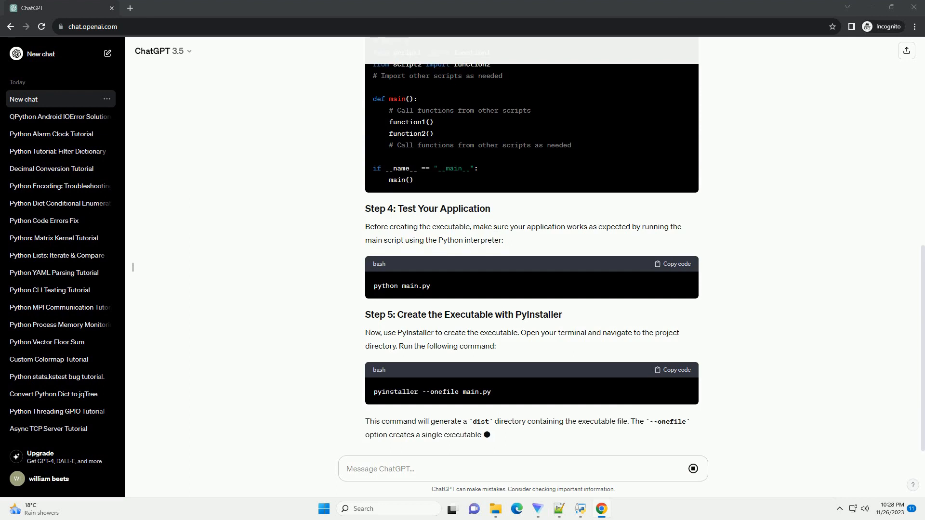
{"action": "scroll", "scroll_direction": "down", "scroll_amount": 3}
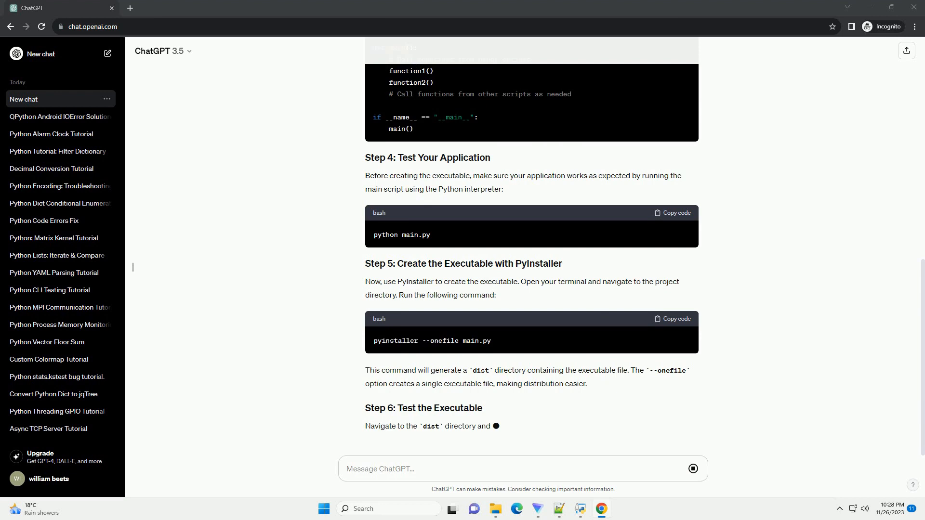
{"action": "scroll", "scroll_direction": "down", "scroll_amount": 3}
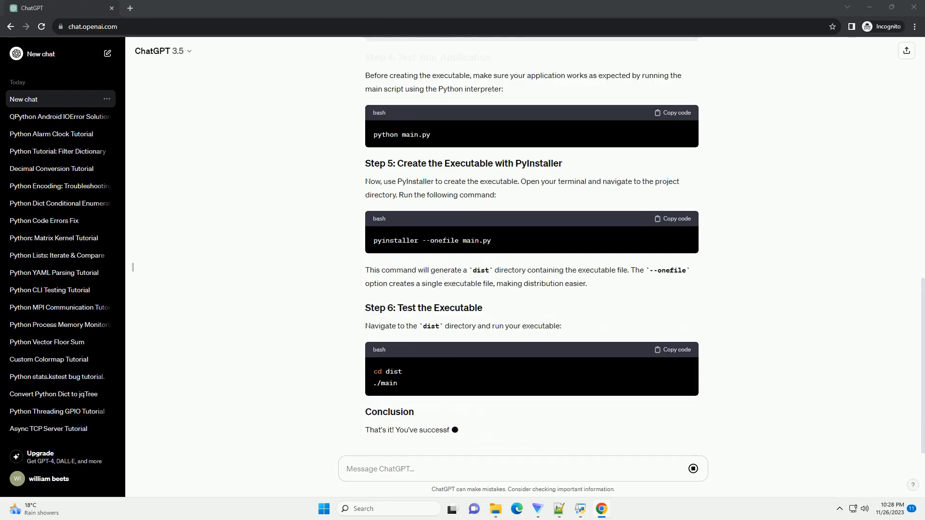